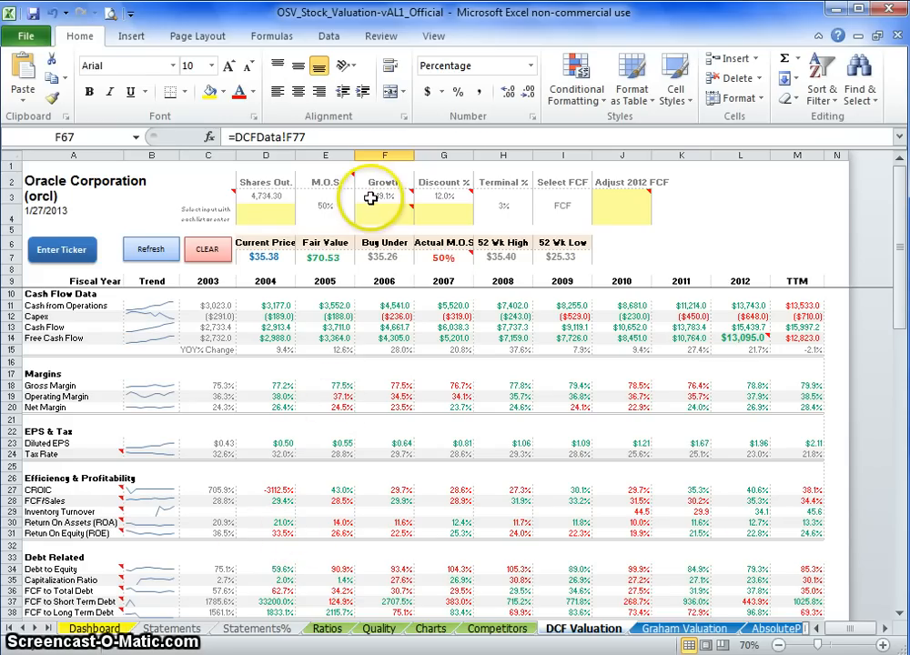
# Step: Review the growth formula and performance table, then view Statements' investing and financing cash flows
pyautogui.click(384, 198)
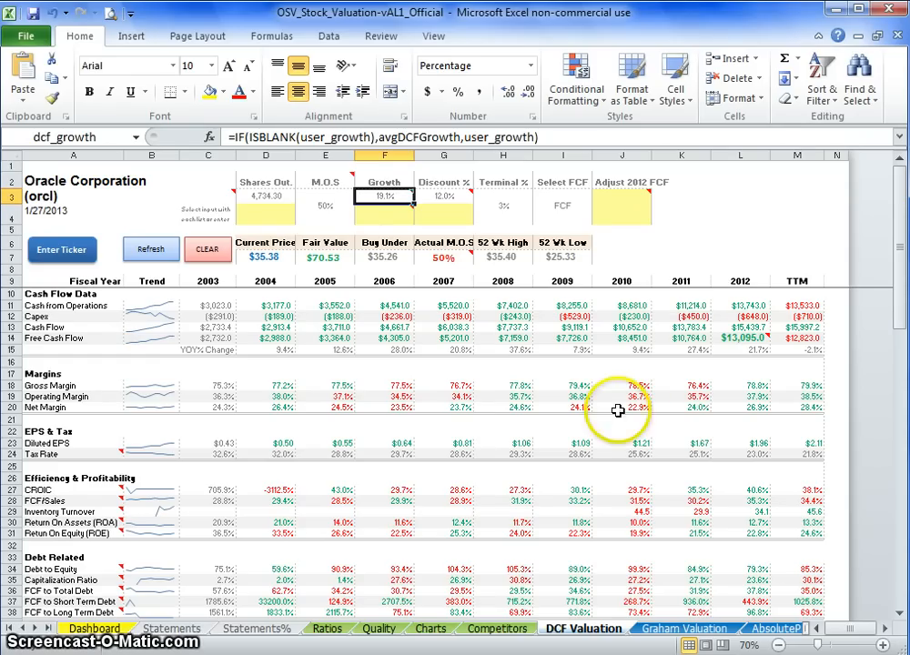
pyautogui.moveTo(730, 389)
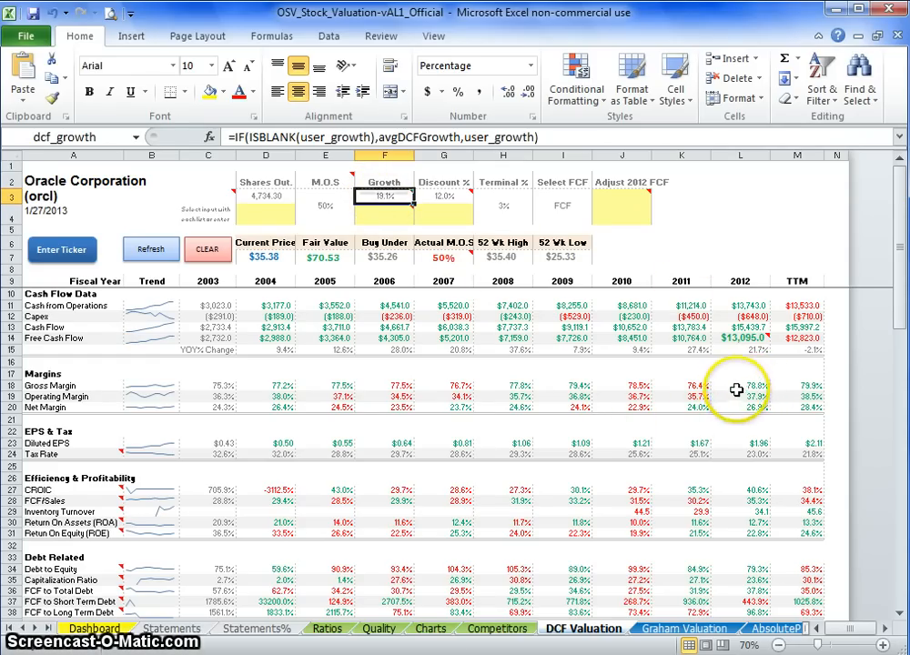
pyautogui.moveTo(772, 337)
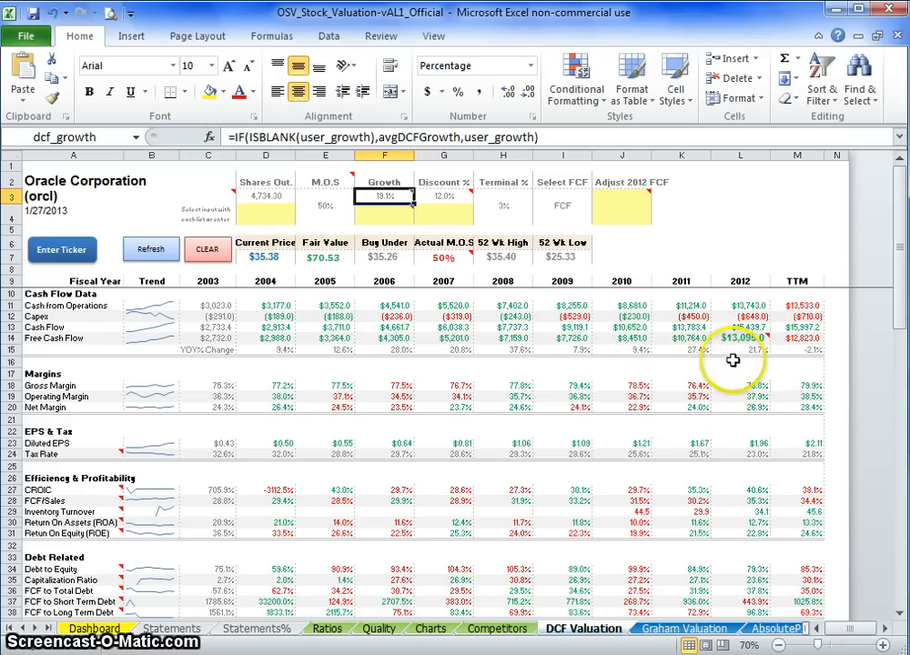
pyautogui.moveTo(385, 257)
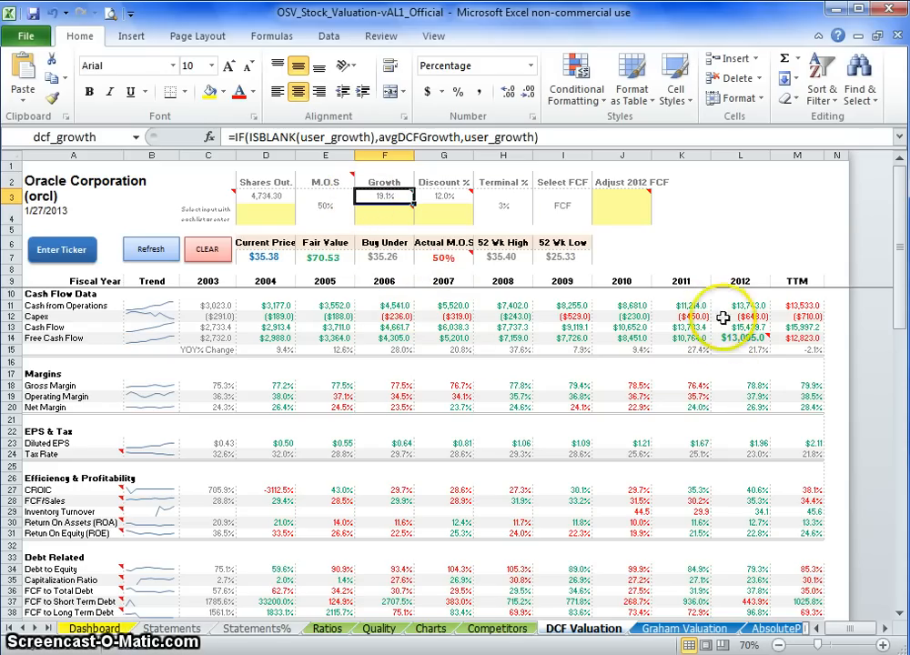
pyautogui.moveTo(845, 349)
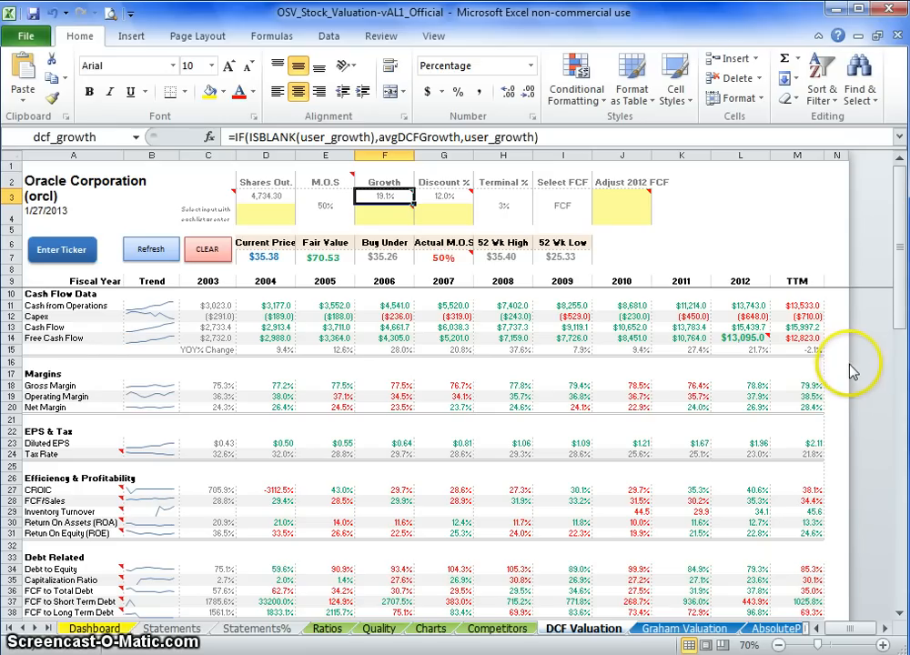
pyautogui.moveTo(868, 369)
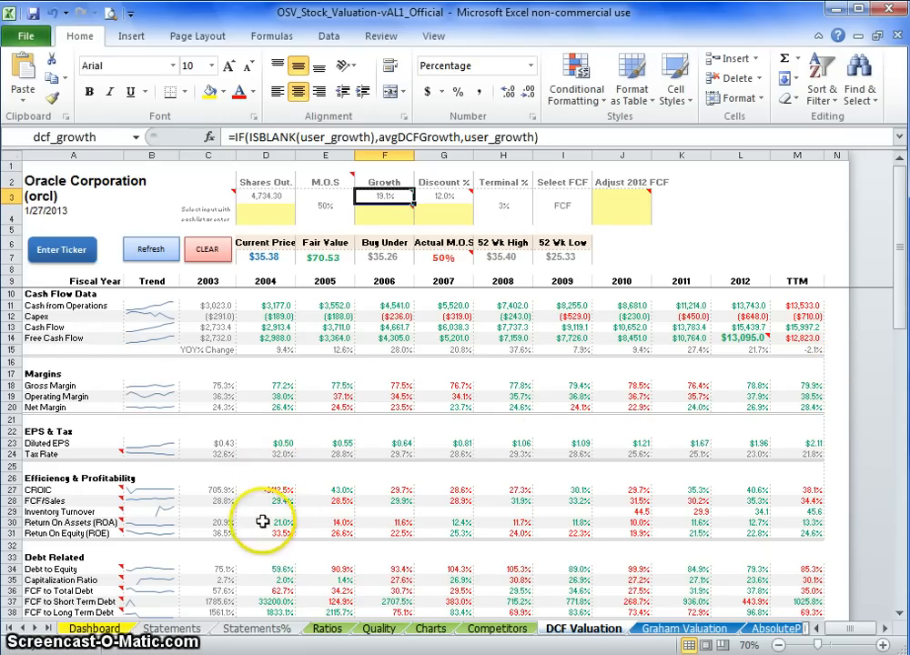
pyautogui.scroll(-3)
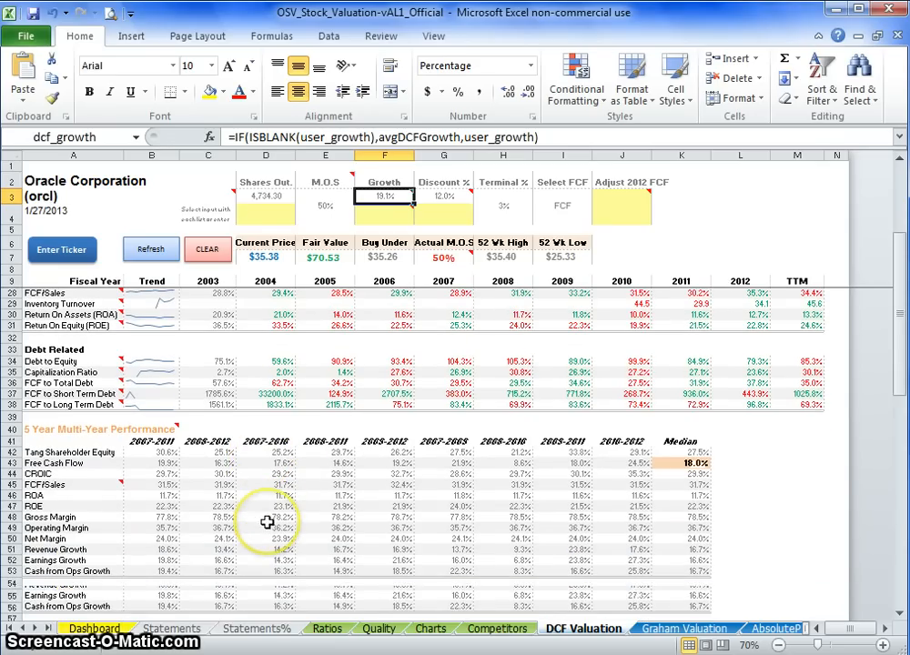
pyautogui.click(153, 506)
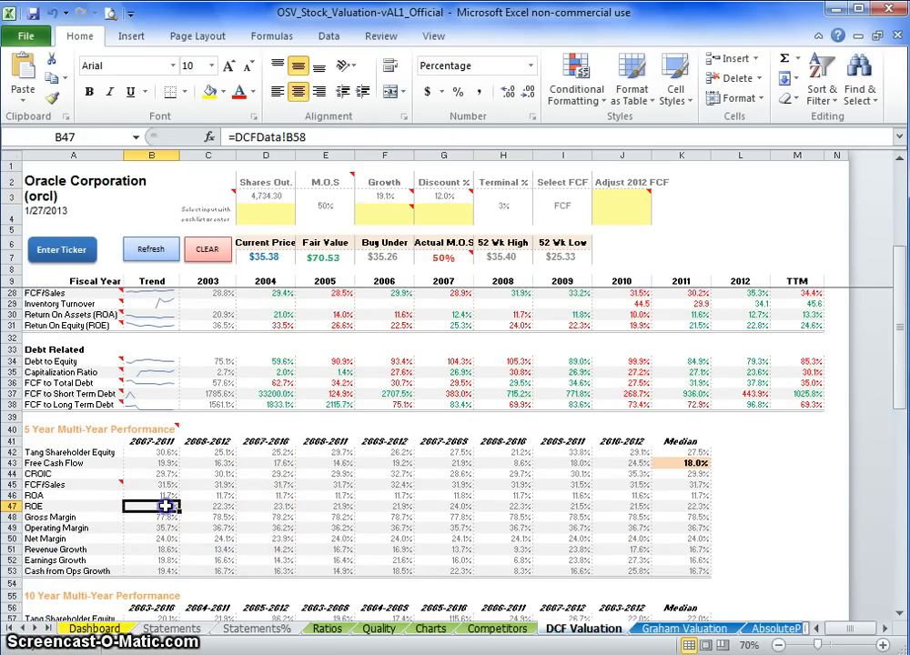
pyautogui.moveTo(152, 506); pyautogui.dragTo(601, 506)
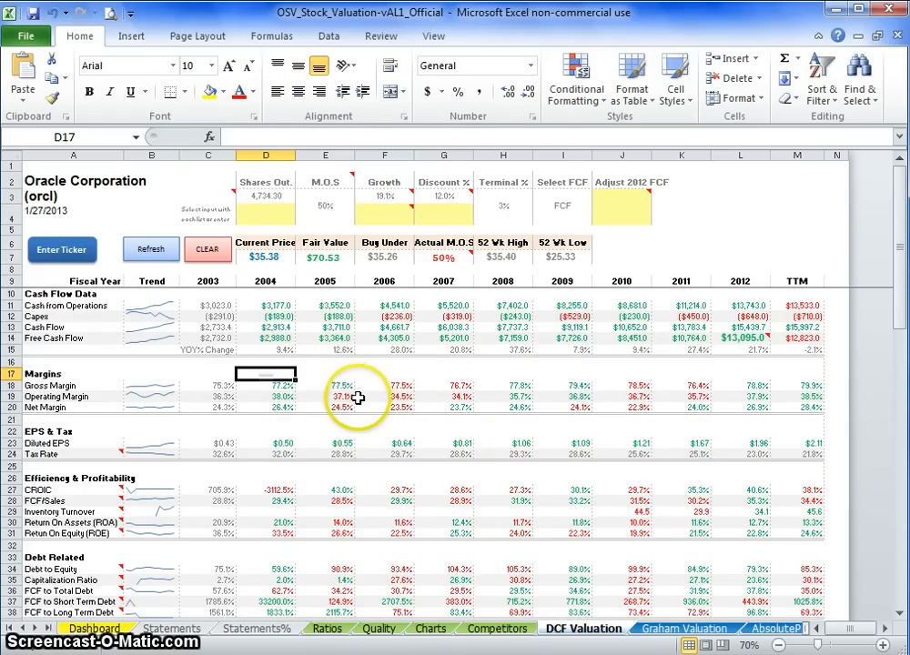
pyautogui.moveTo(680, 340)
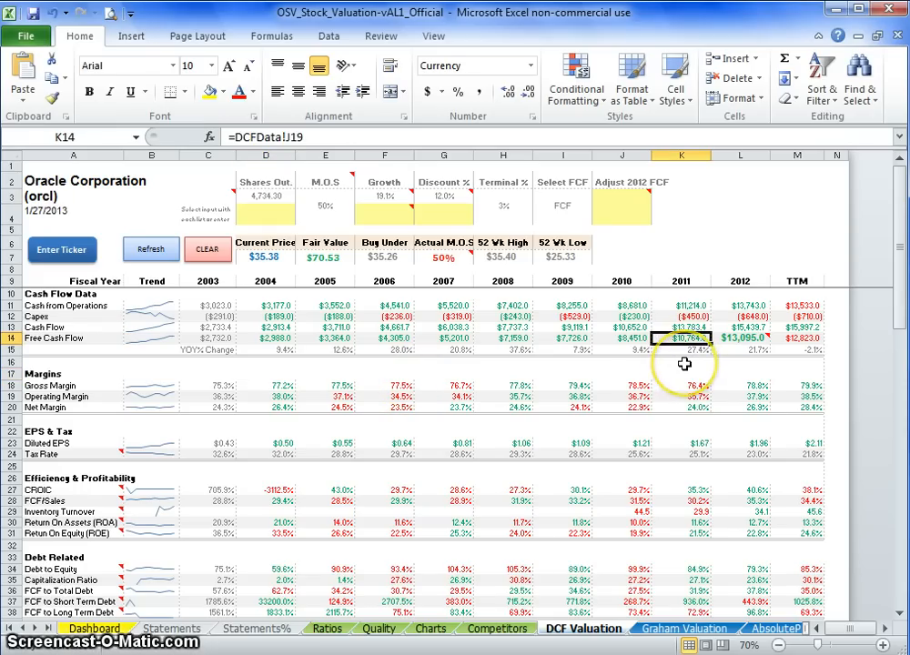
pyautogui.moveTo(368, 215)
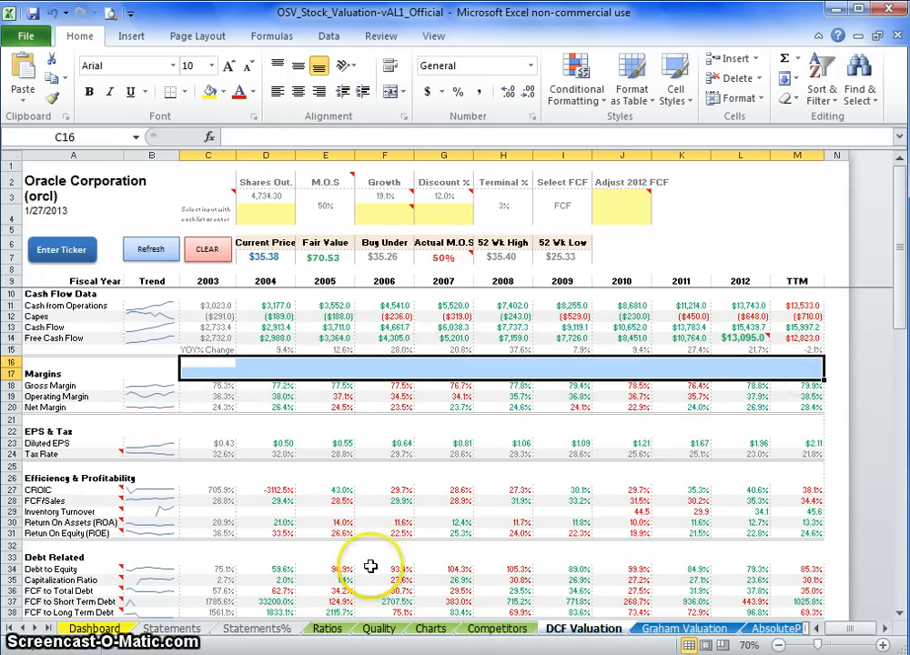
pyautogui.click(168, 628)
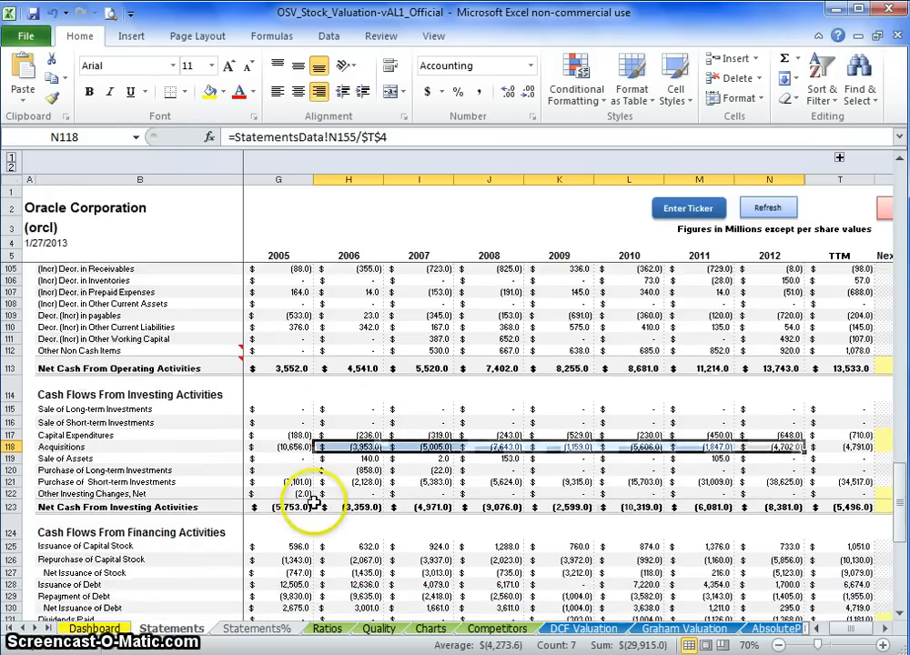
pyautogui.scroll(-3)
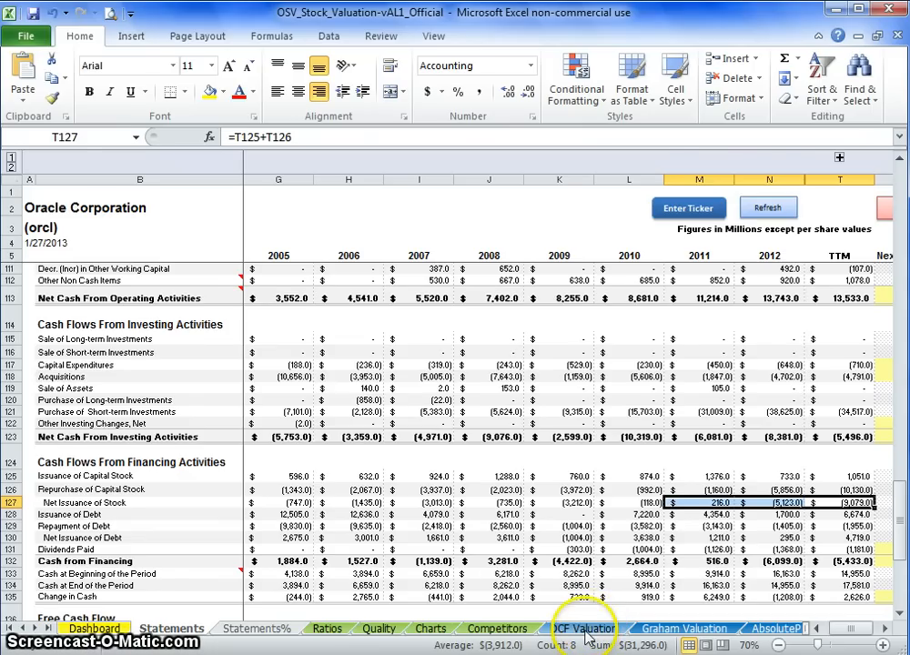
# Step: Enter a 15.0% growth rate on DCF Valuation and inspect the 2012 and TTM FCF cells
pyautogui.click(581, 627)
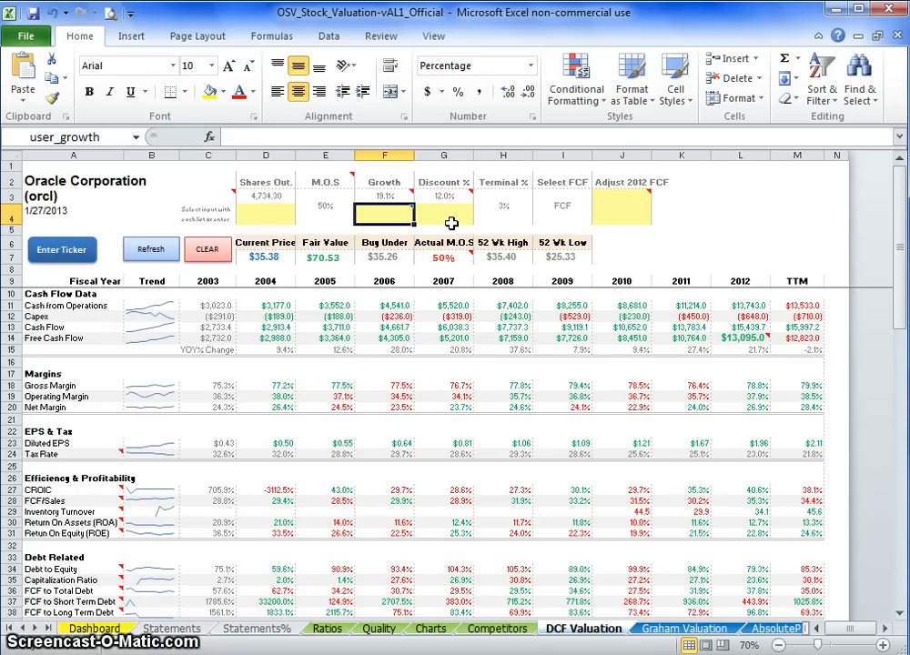
pyautogui.write('15.0%')
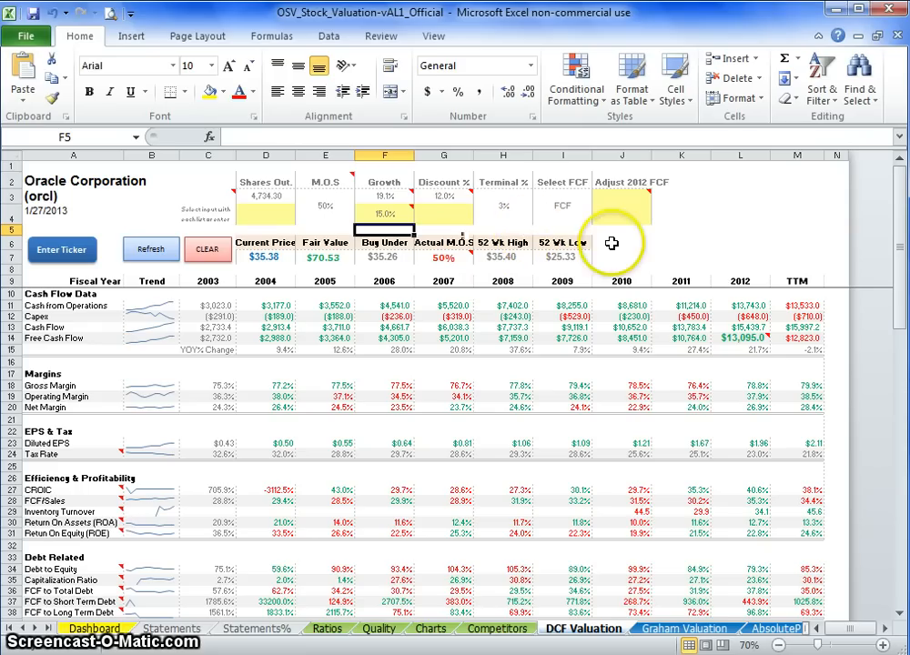
pyautogui.moveTo(617, 199)
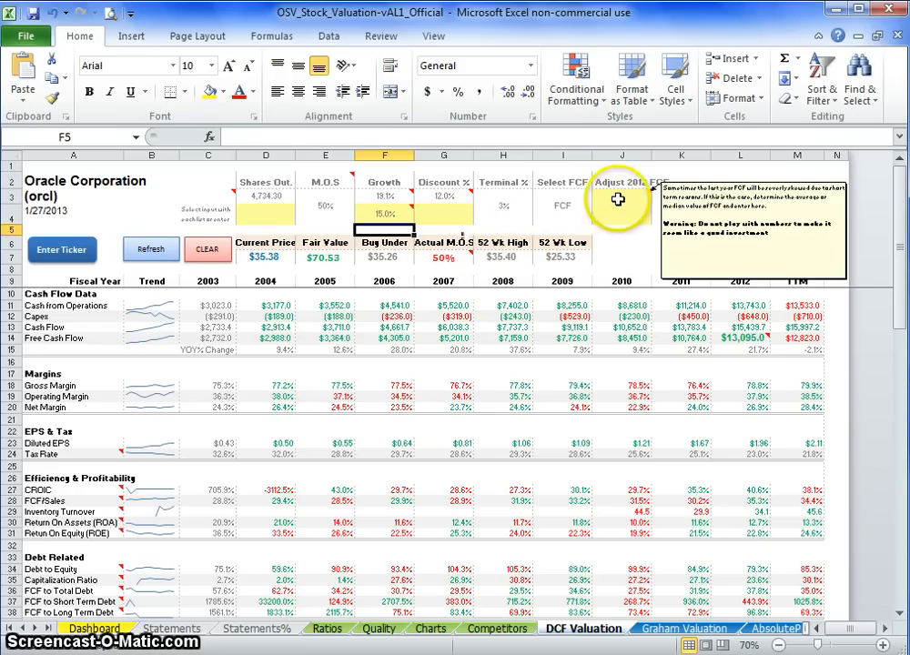
pyautogui.click(619, 200)
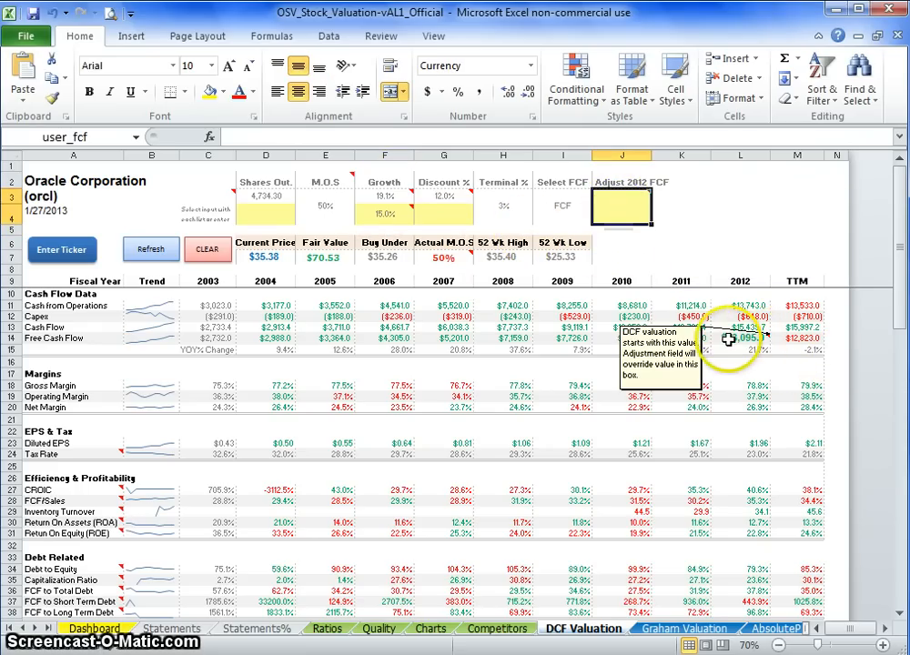
pyautogui.click(741, 337)
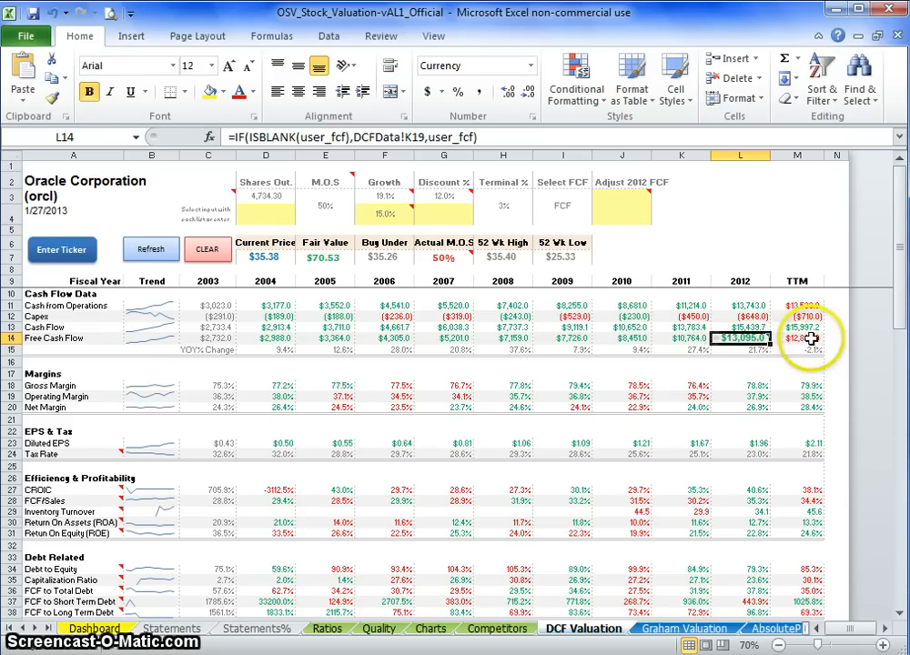
pyautogui.click(799, 347)
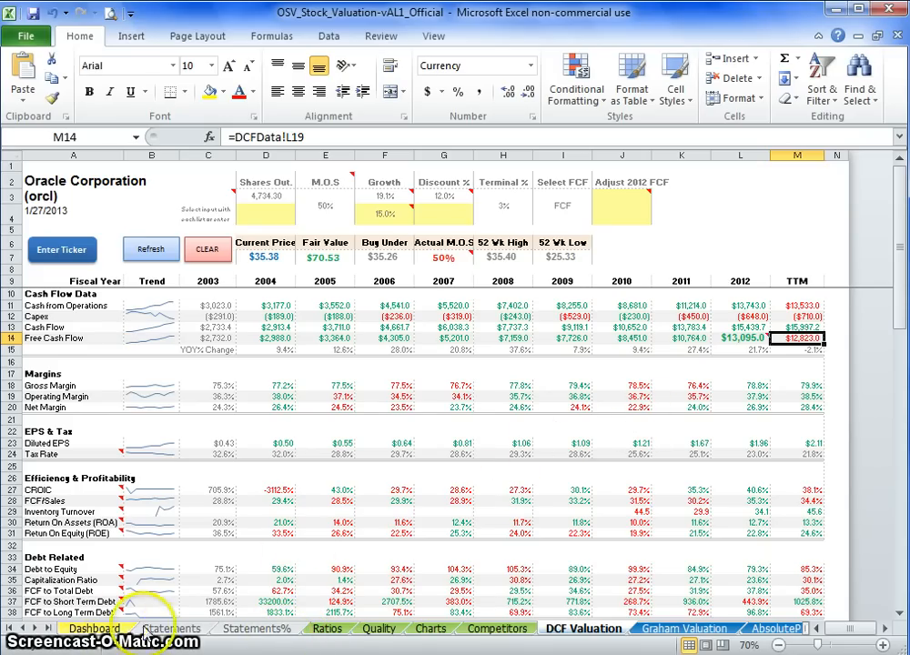
pyautogui.moveTo(615, 212)
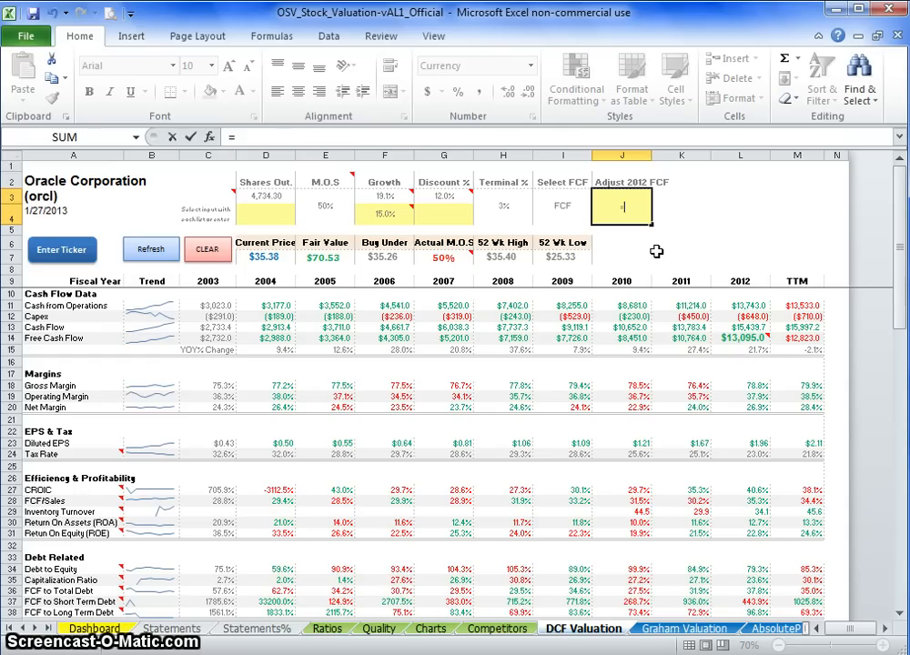
# Step: Enter =12900-4000 in the Adjust 2012 FCF cell, giving $8,900.0
pyautogui.write('=12900-4')
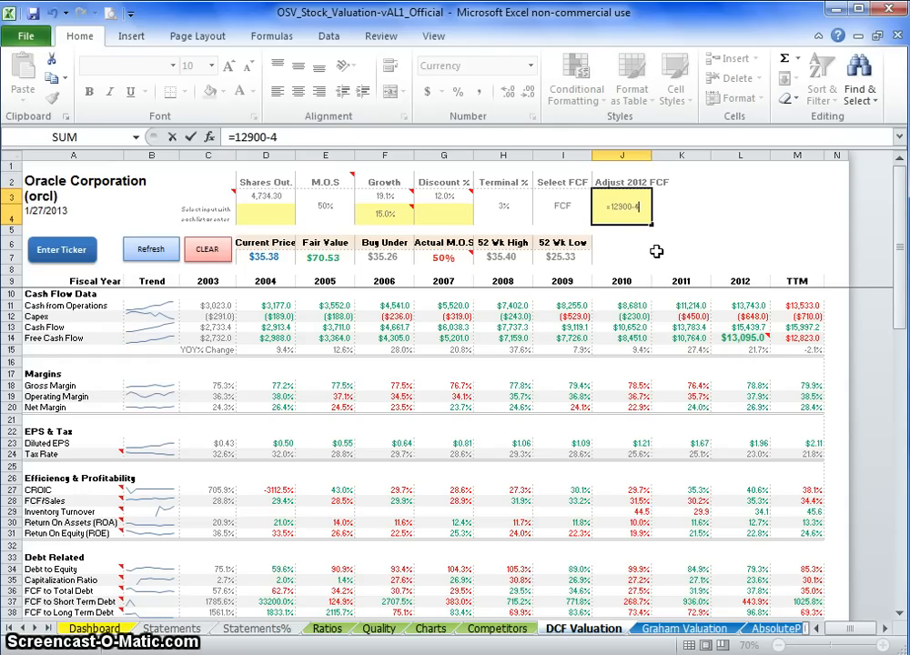
pyautogui.write('000')
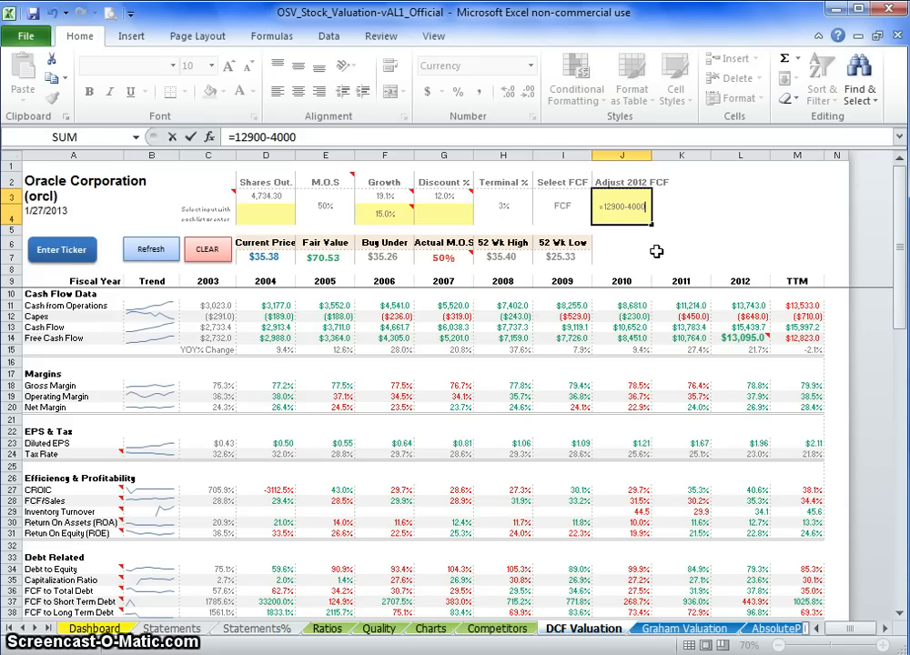
pyautogui.press('Enter')
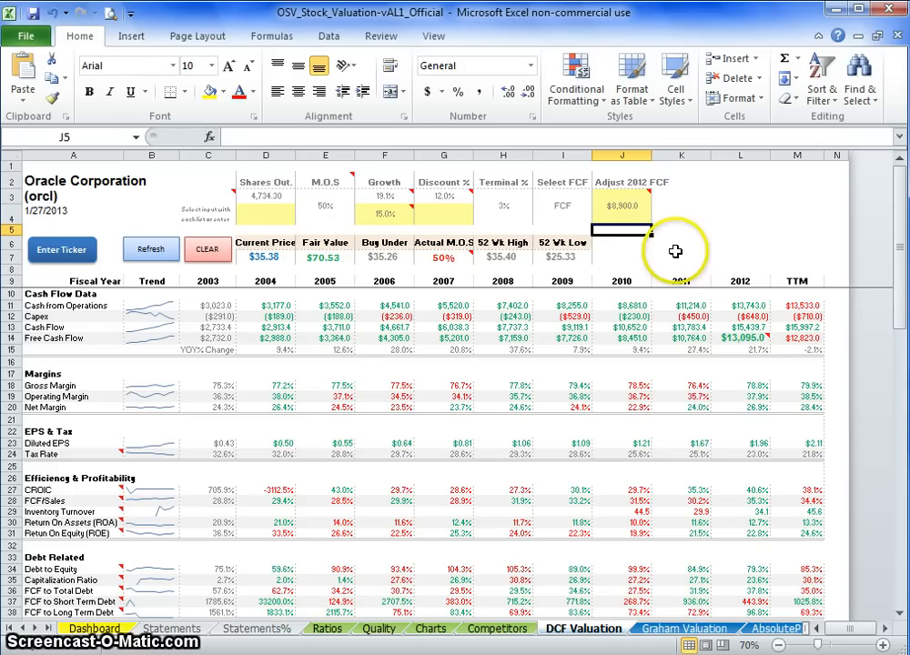
pyautogui.moveTo(639, 213)
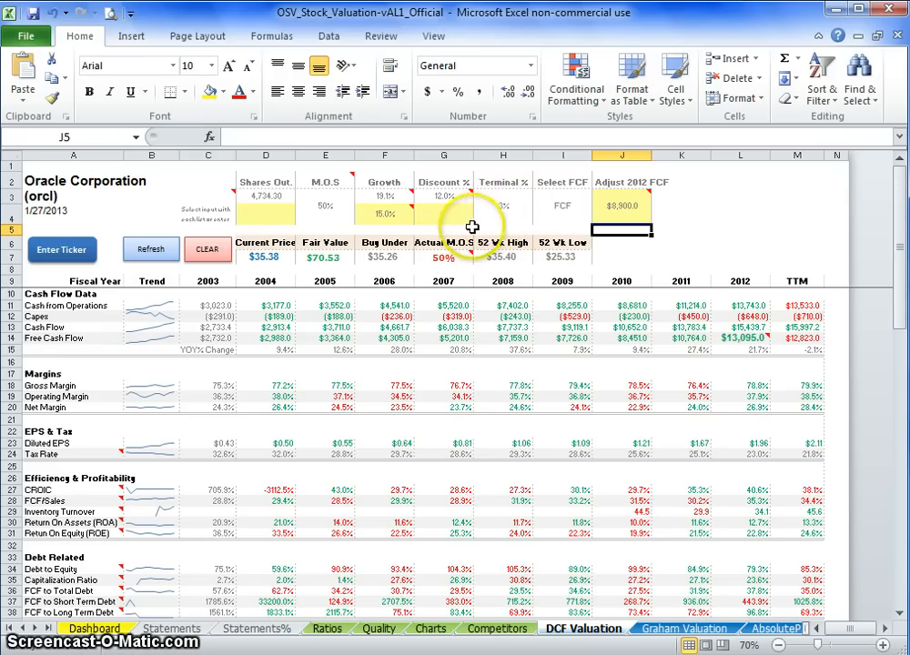
pyautogui.click(443, 212)
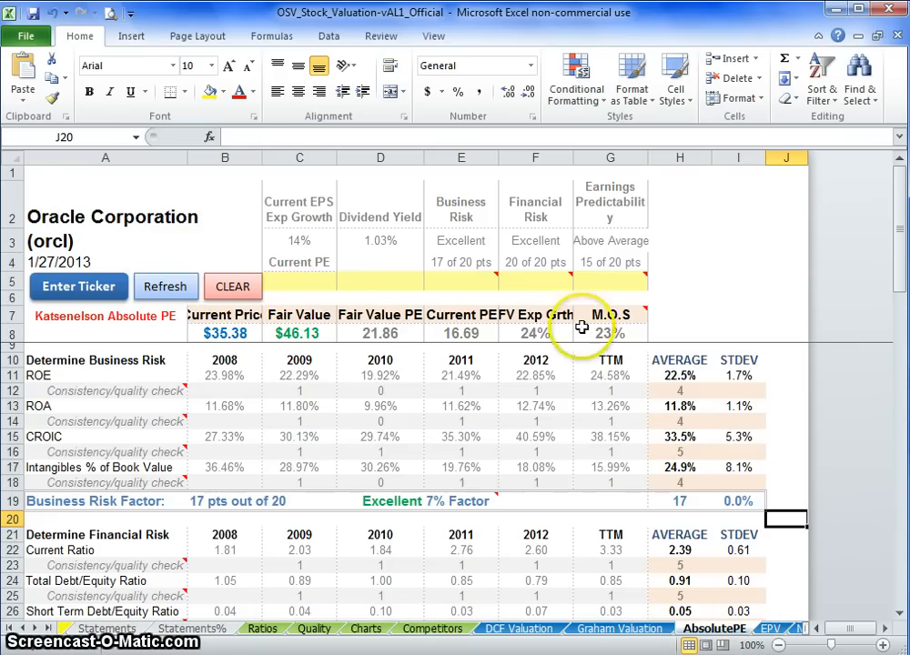
pyautogui.moveTo(606, 263)
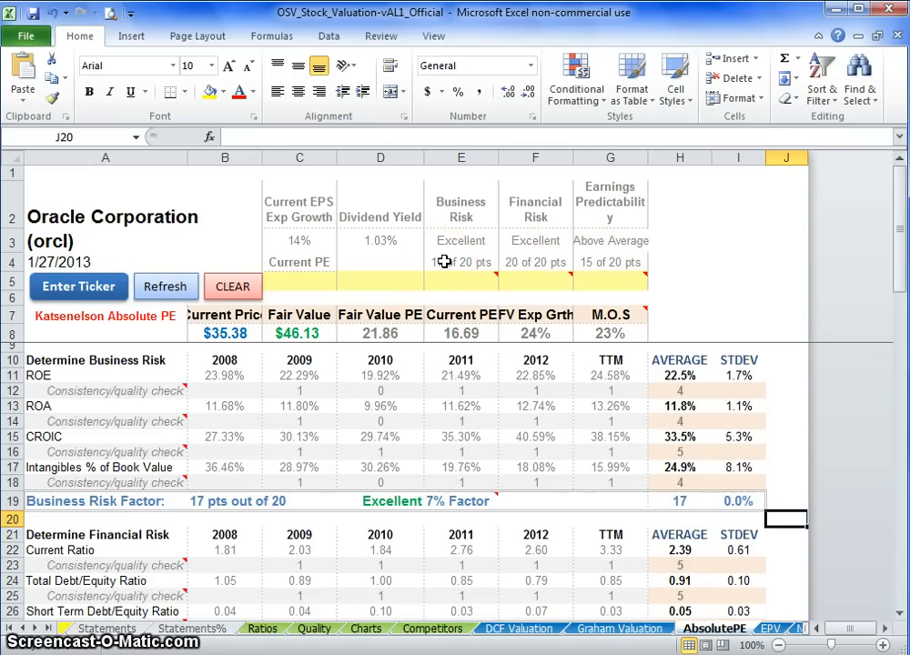
pyautogui.click(610, 262)
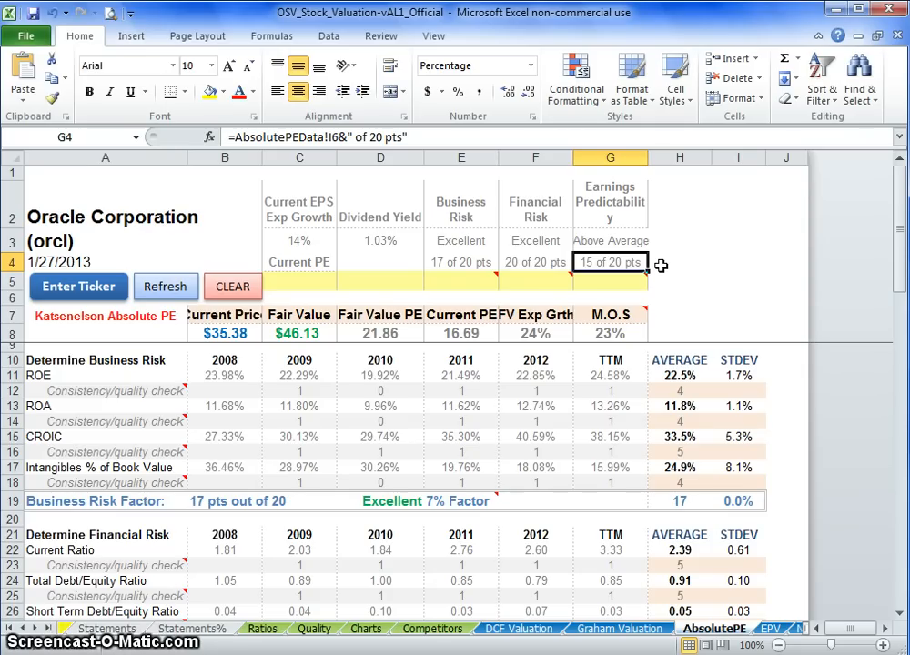
pyautogui.click(679, 262)
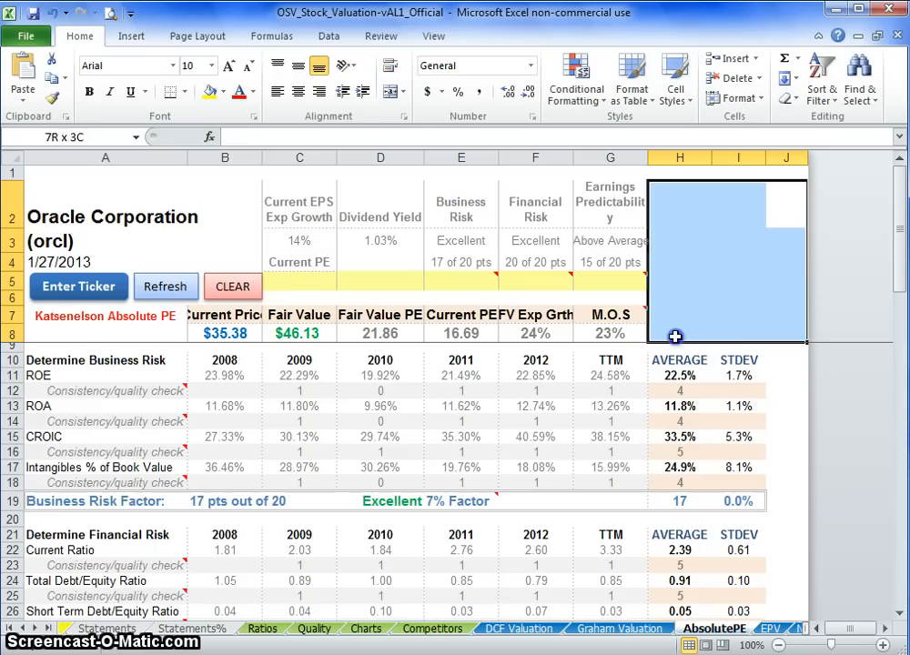
pyautogui.click(676, 336)
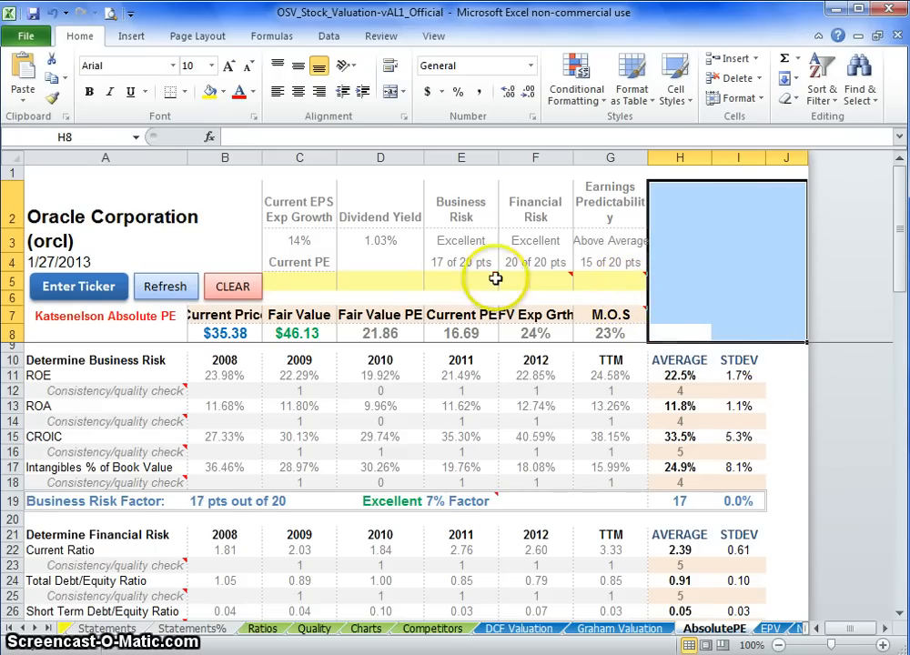
pyautogui.click(535, 262)
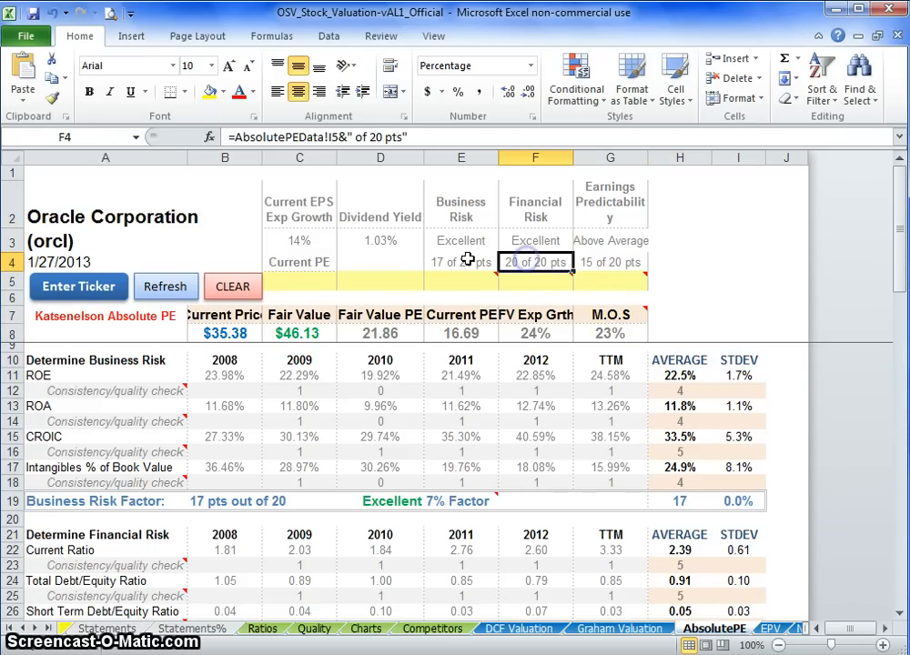
pyautogui.click(609, 262)
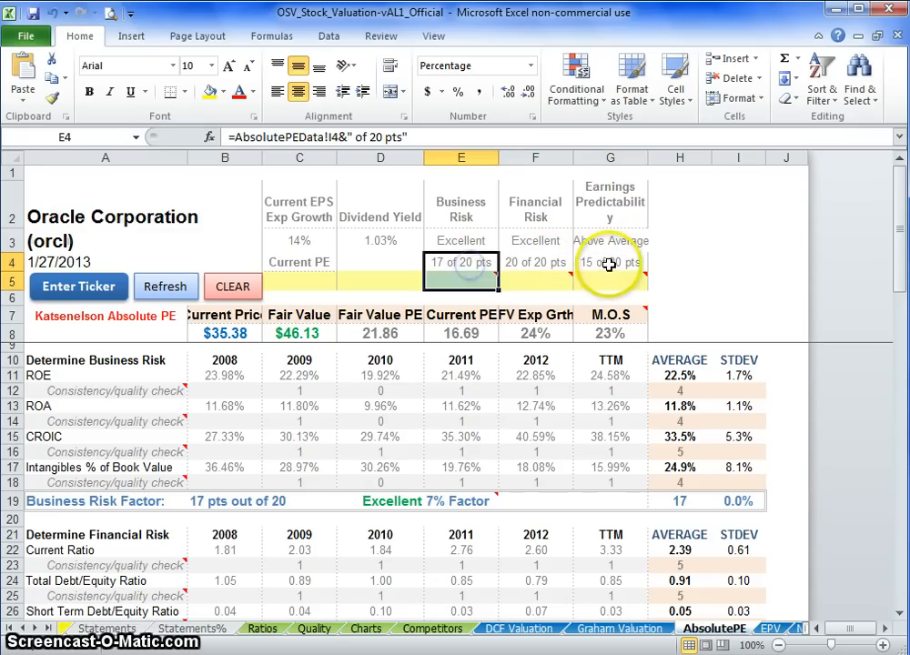
pyautogui.click(610, 262)
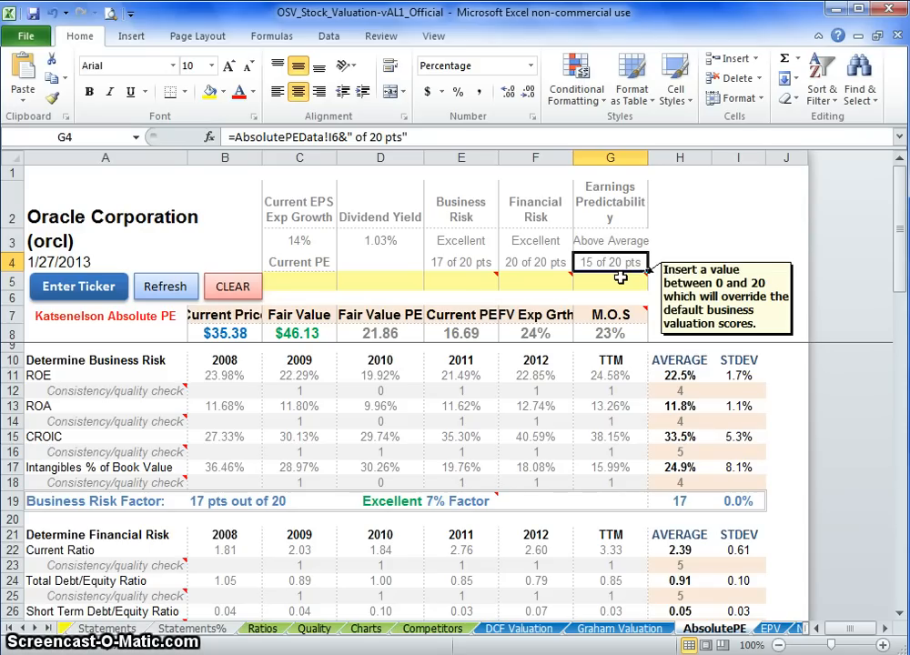
pyautogui.moveTo(668, 260)
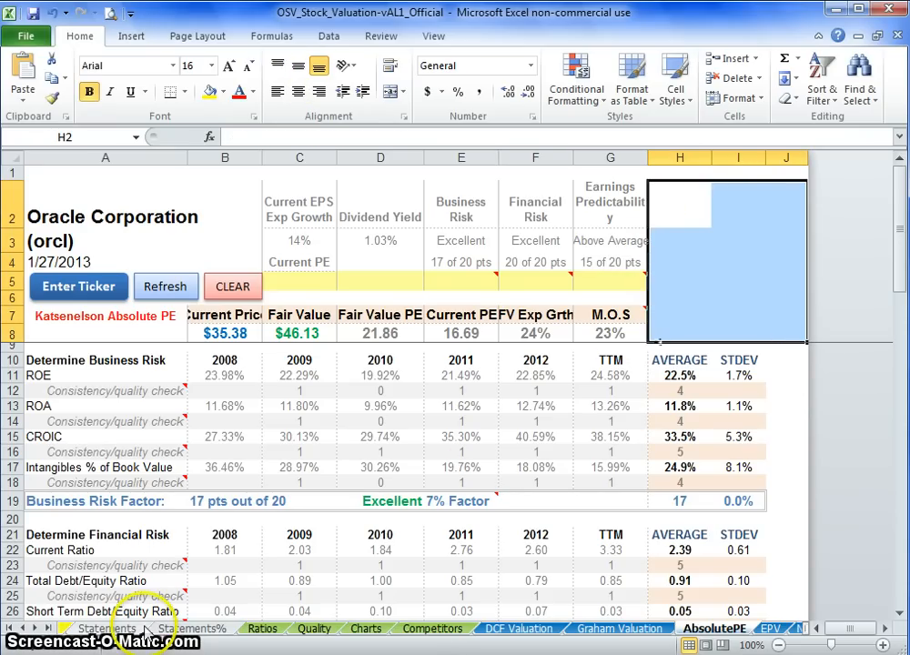
# Step: Return to the DCF Valuation sheet and refresh the model, lowering fair value to $50.30
pyautogui.click(509, 629)
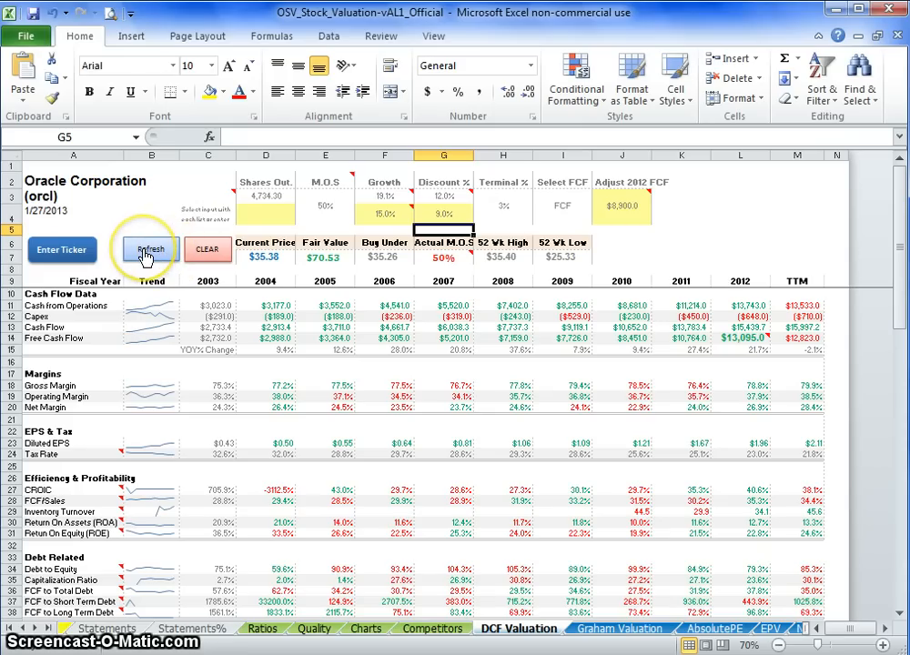
pyautogui.click(150, 250)
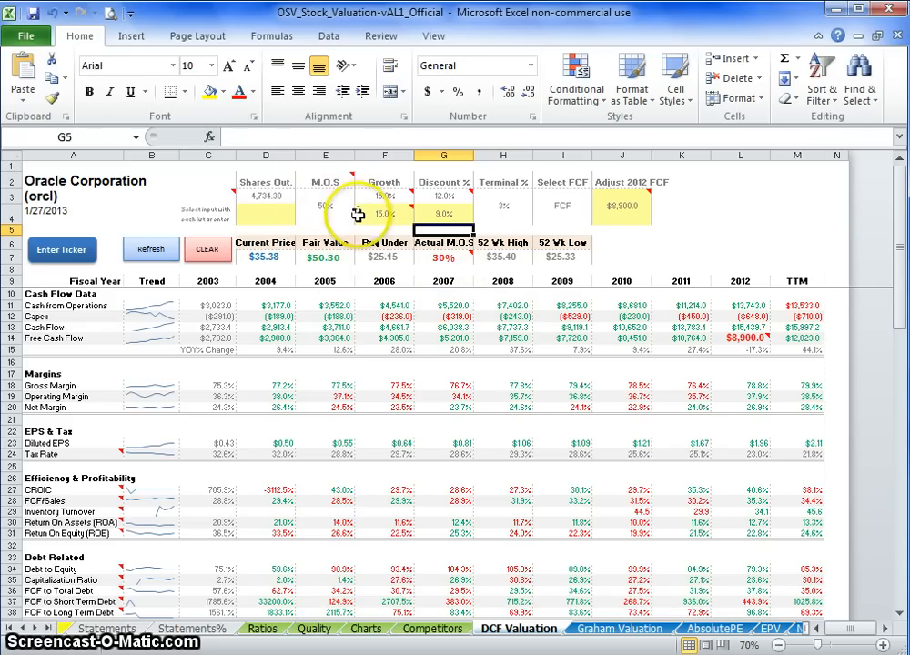
pyautogui.moveTo(382, 275)
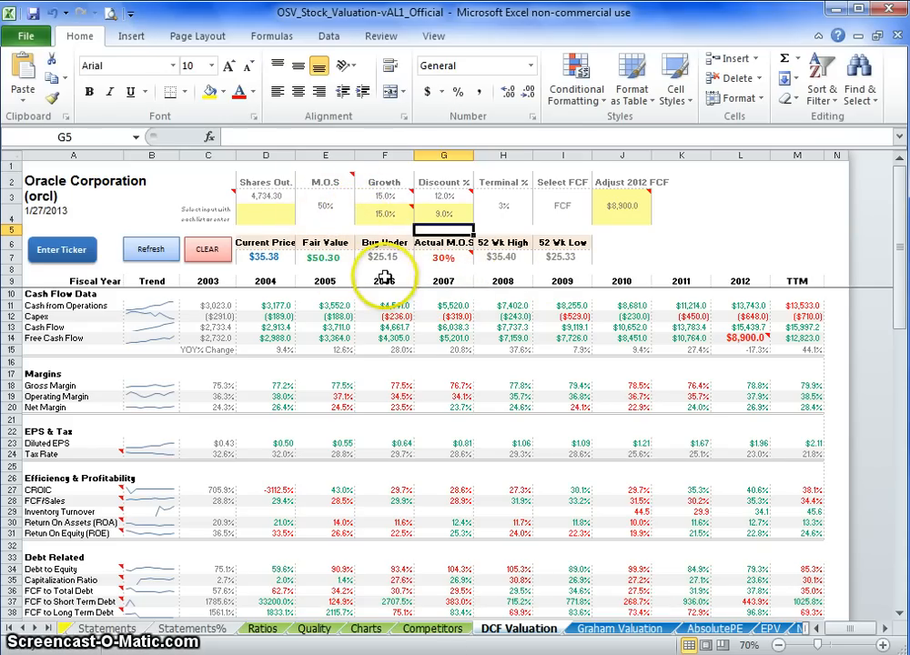
pyautogui.moveTo(563, 207)
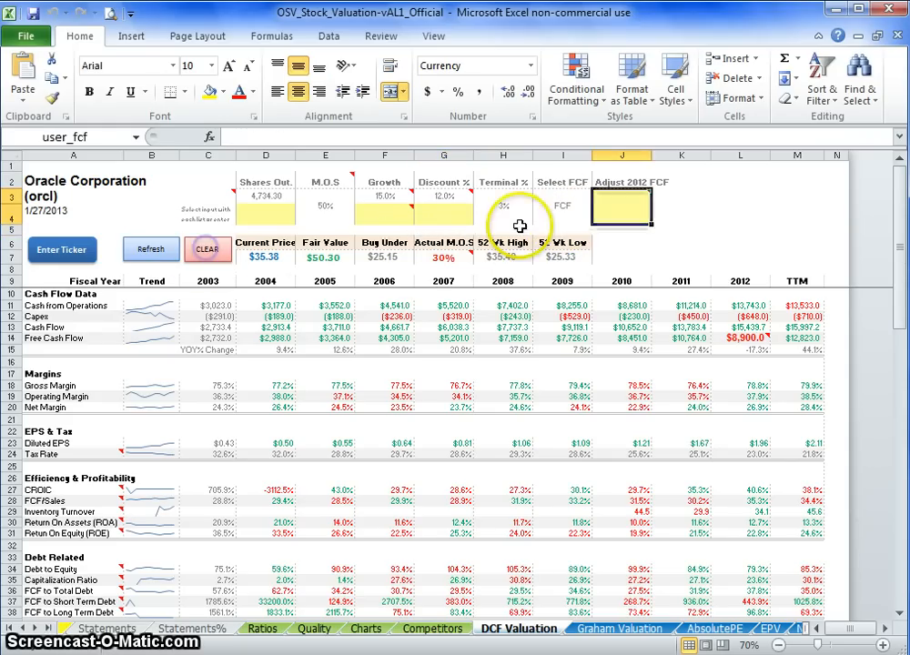
# Step: Choose Owner Earnings as the FCF basis, enter 10100 adjusted 2012 FCF, and begin the growth entry
pyautogui.click(600, 197)
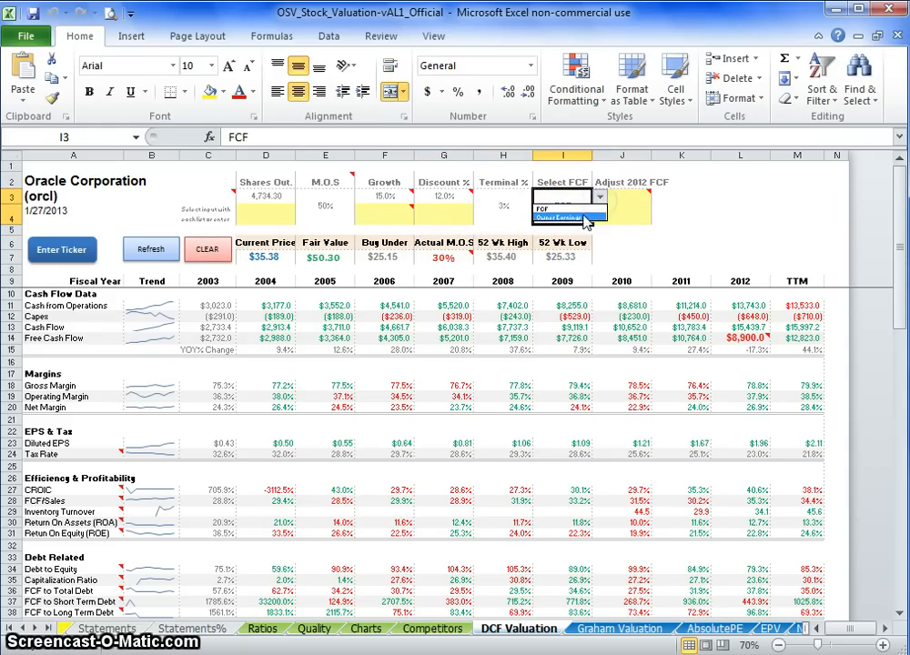
pyautogui.click(581, 219)
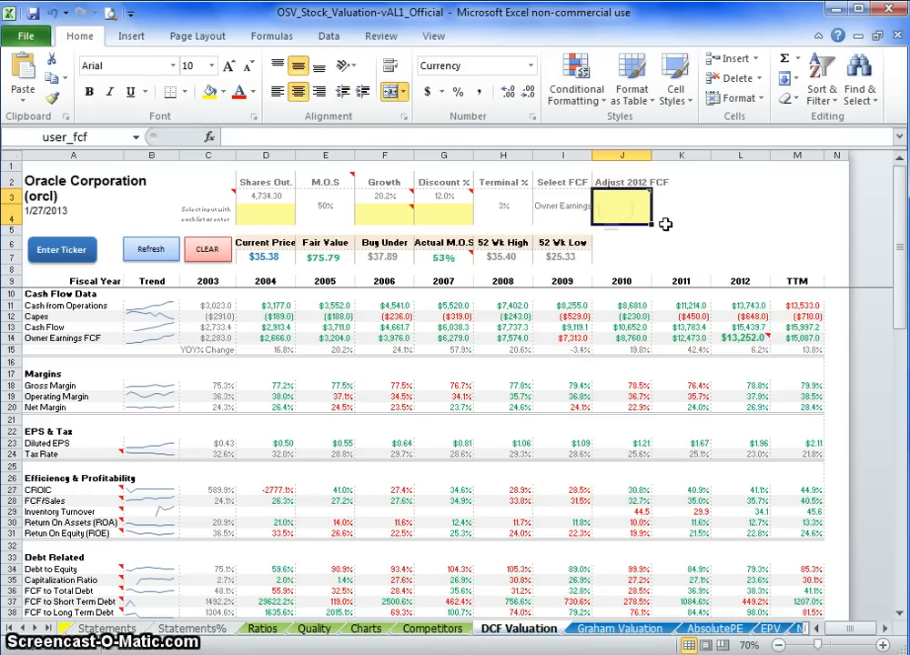
pyautogui.write('=141')
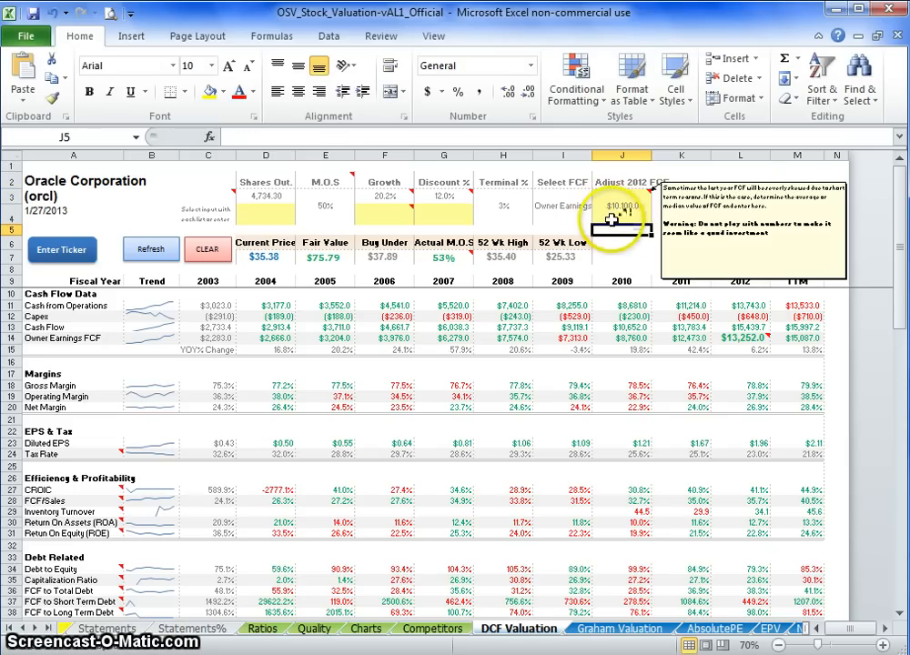
pyautogui.click(443, 208)
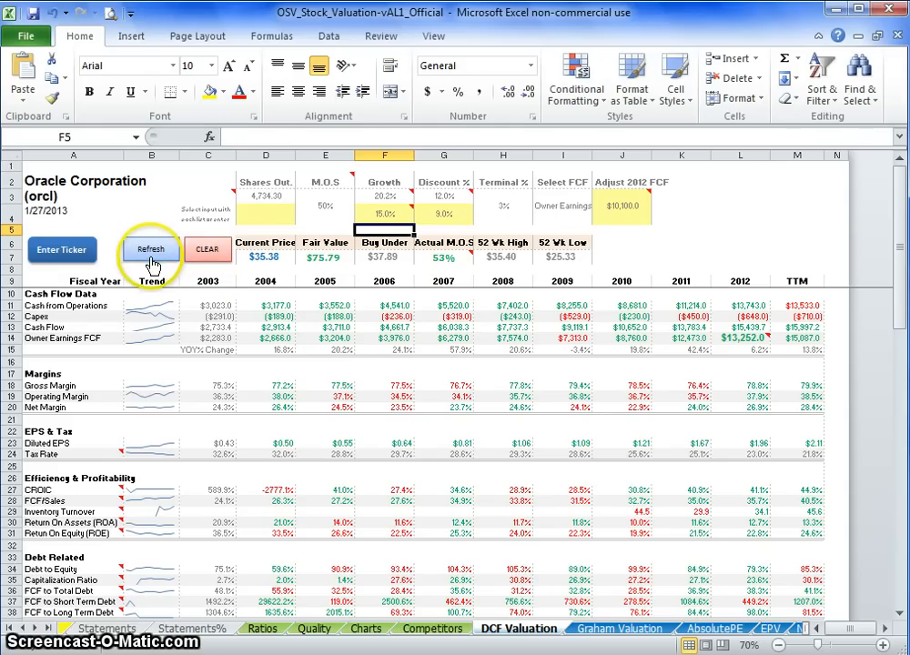
# Step: Refresh the DCF and review the 37% margin of safety and $28.20 buy-under price
pyautogui.click(150, 249)
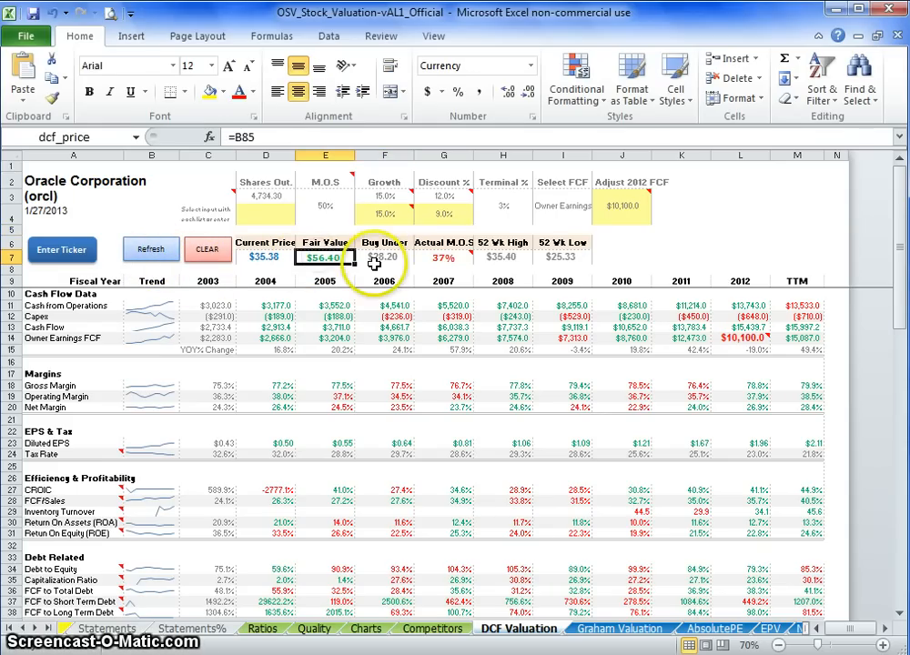
pyautogui.moveTo(411, 262)
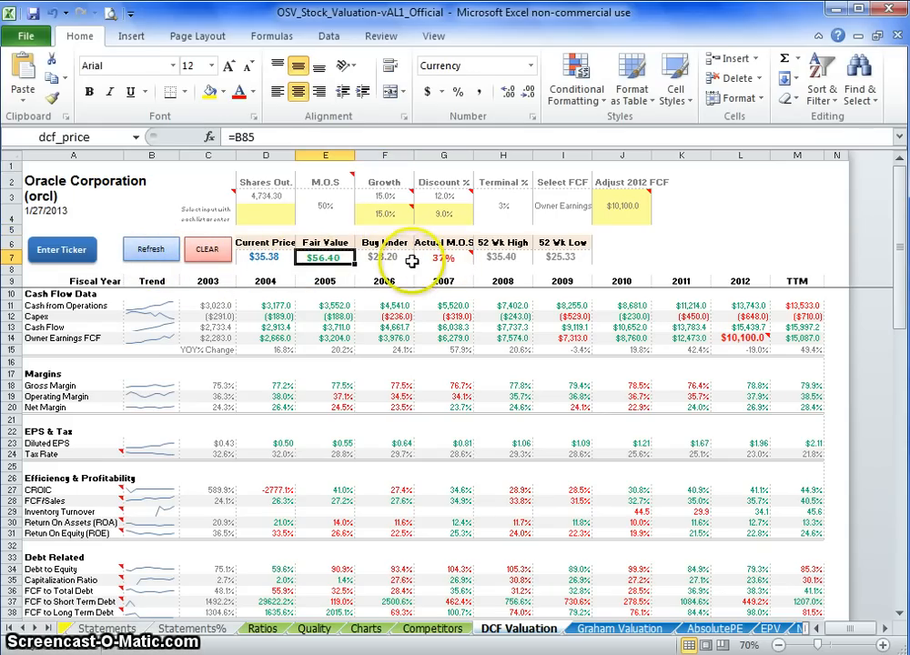
pyautogui.click(443, 257)
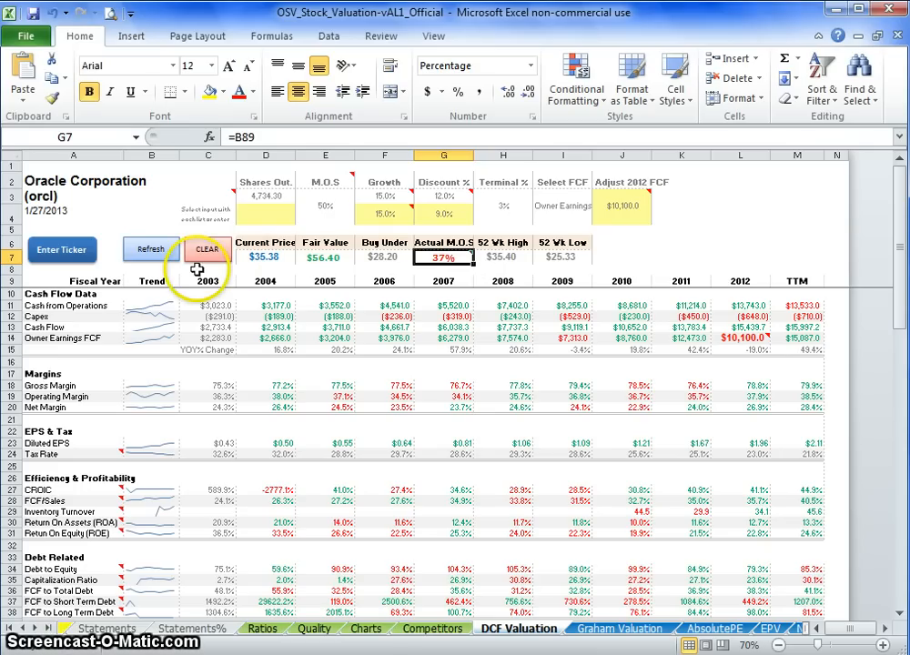
pyautogui.moveTo(208, 262)
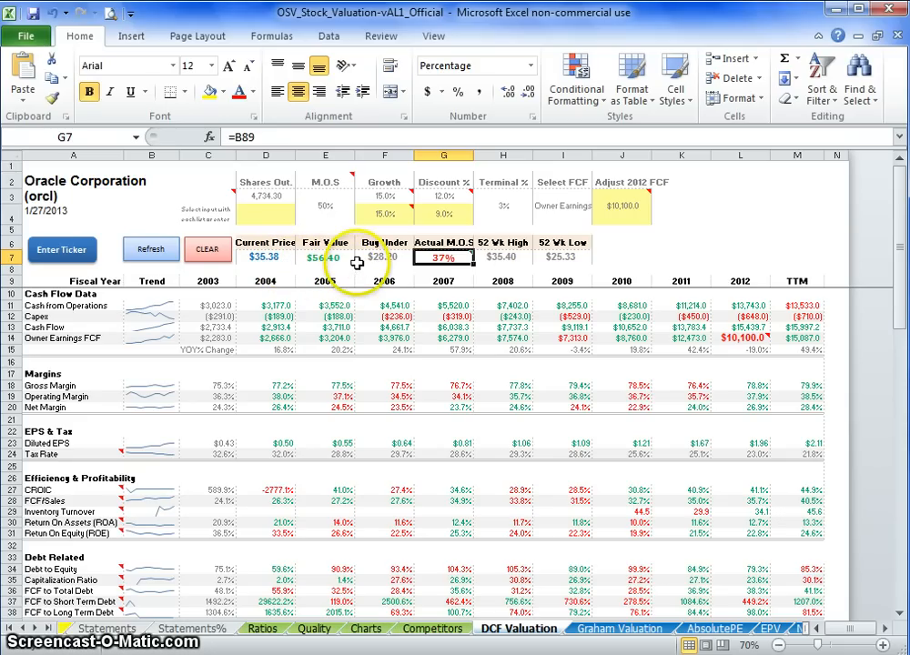
pyautogui.click(384, 257)
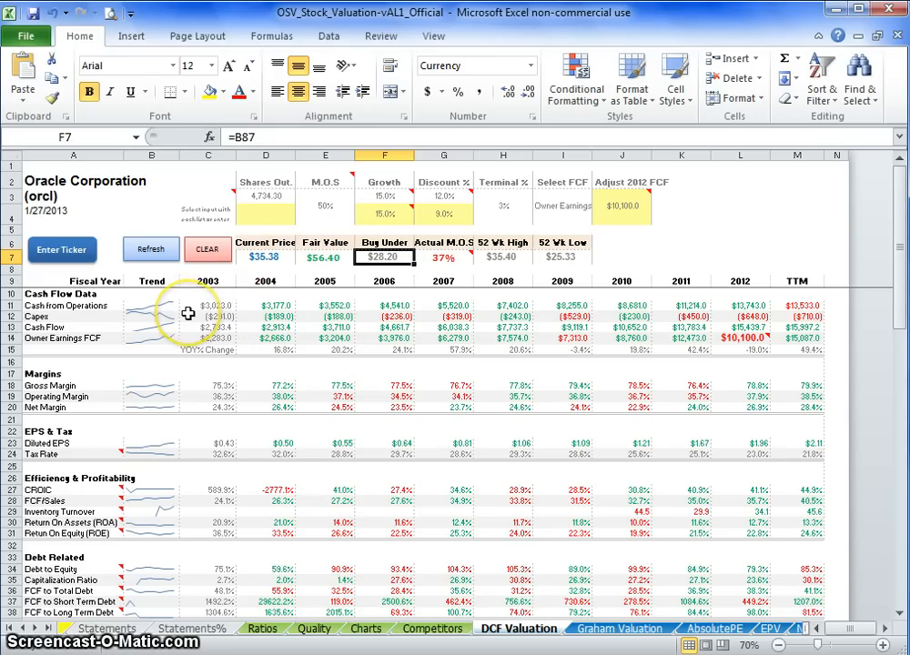
pyautogui.moveTo(192, 295)
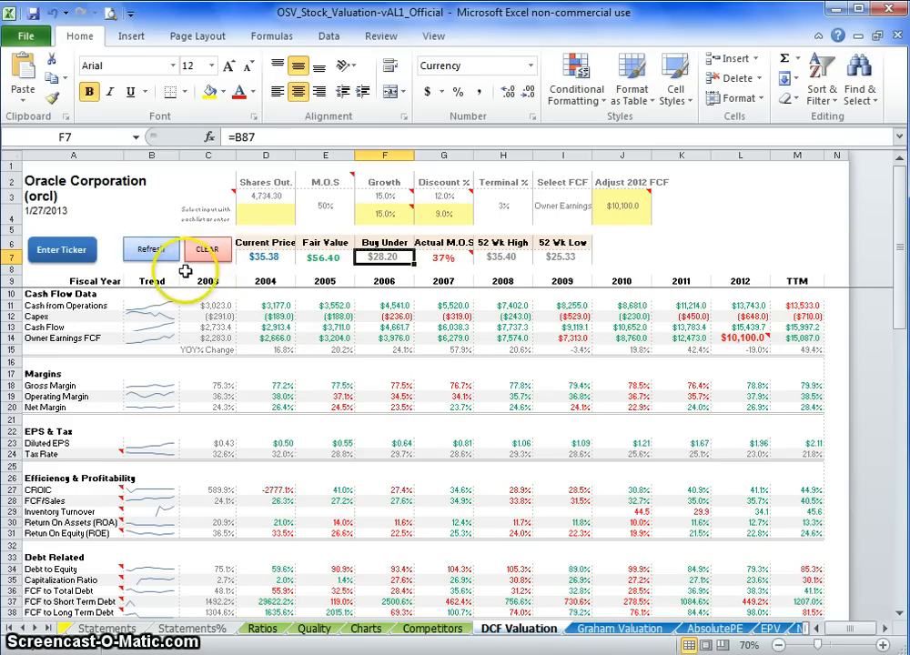
pyautogui.moveTo(501, 374)
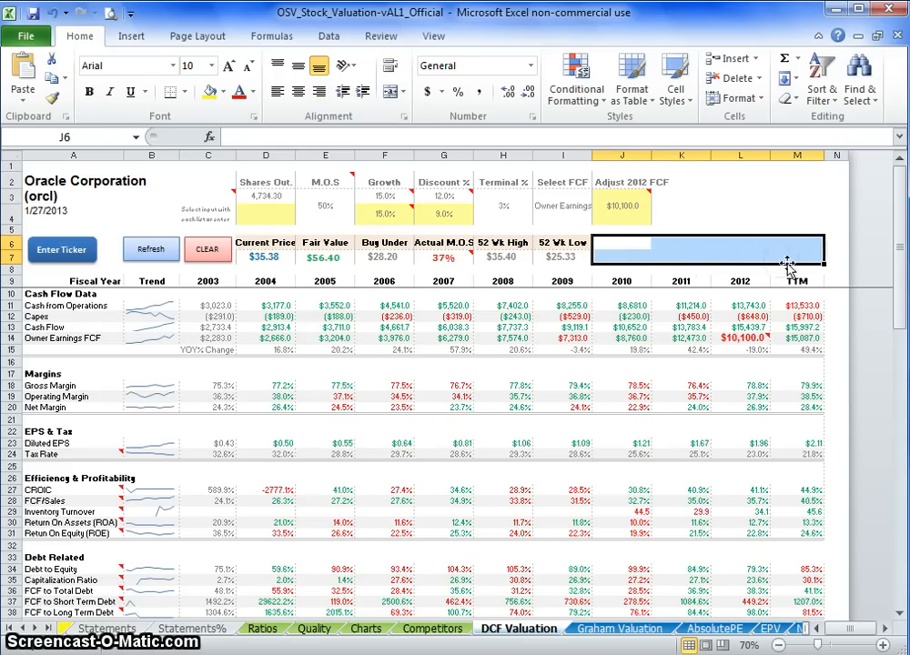
pyautogui.click(761, 251)
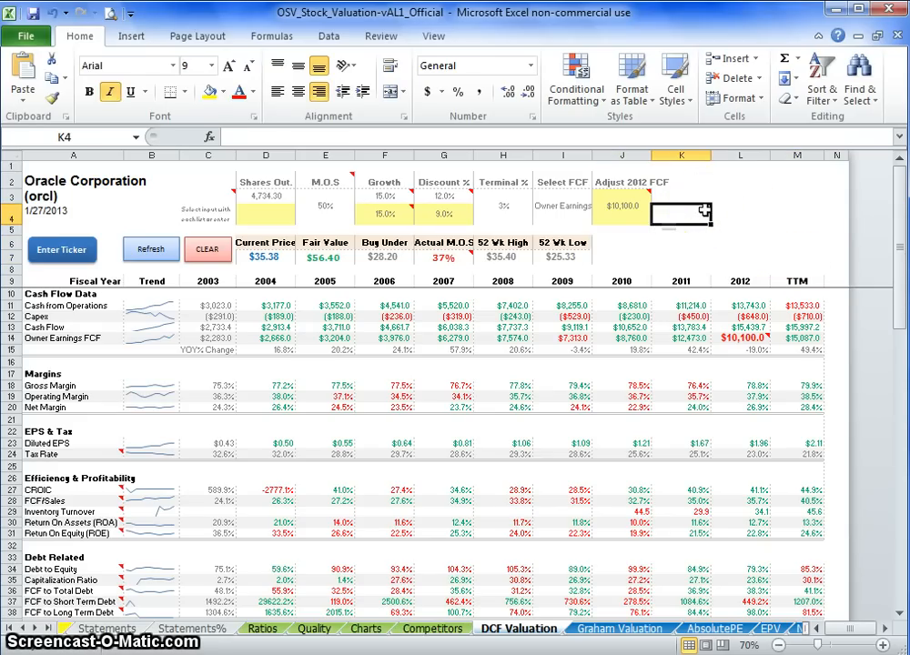
pyautogui.moveTo(384, 224)
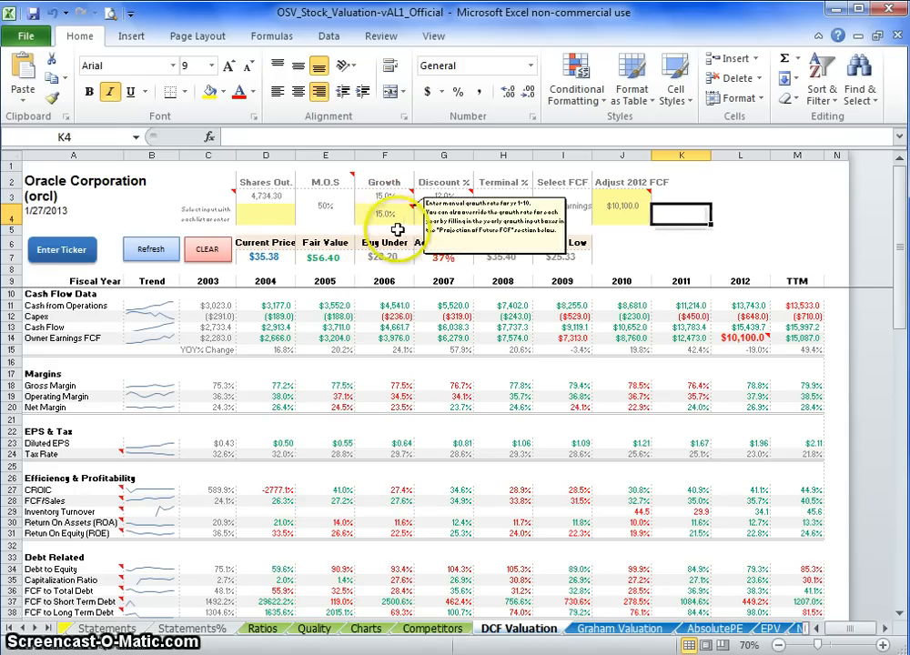